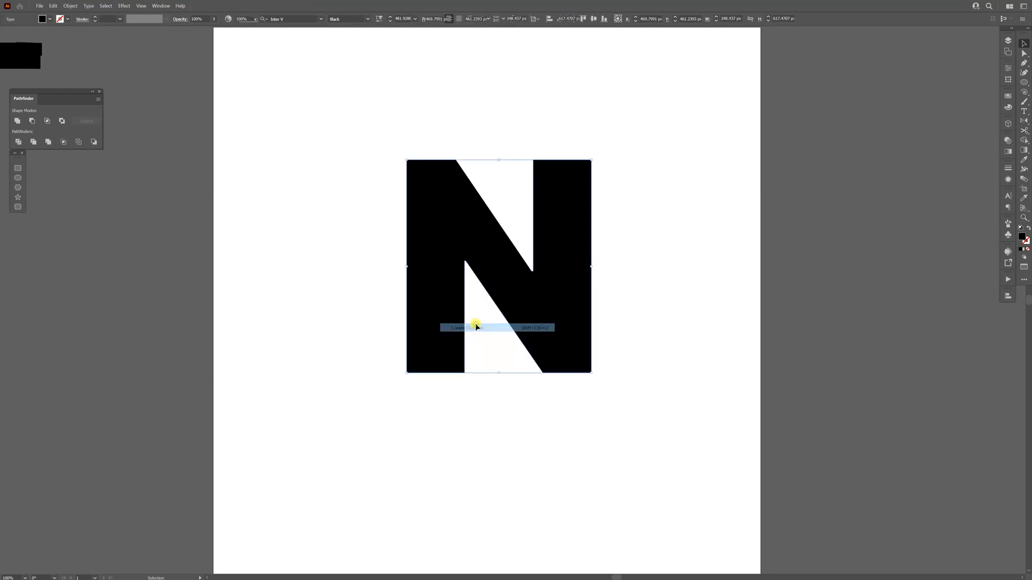
Step: Recolor the selected N with a light grey swatch from the Swatches panel
left_click(461, 327)
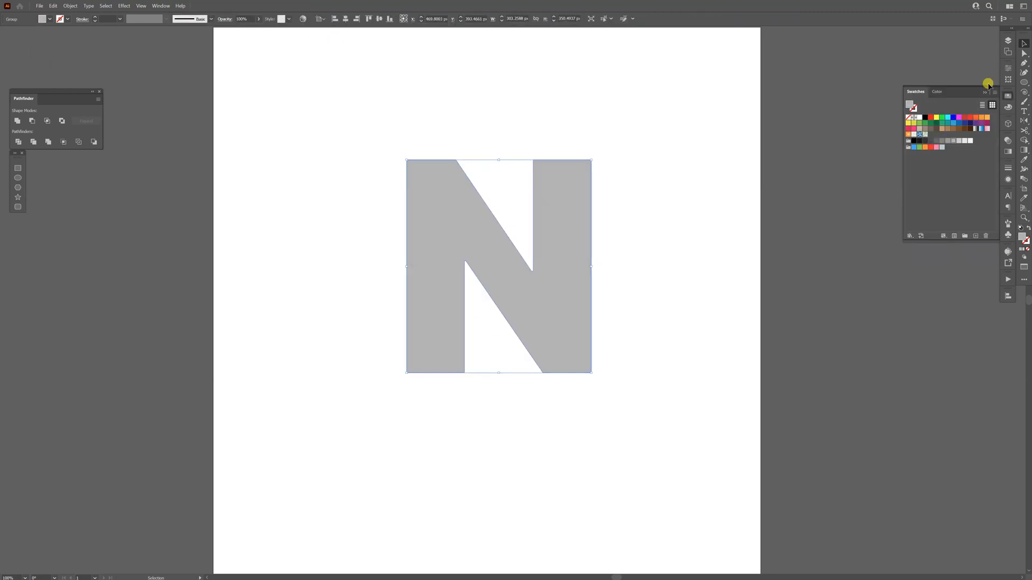
Step: Apply Extrude & Bevel (Classic) with Front position and Classic bevel to the N
left_click(123, 6)
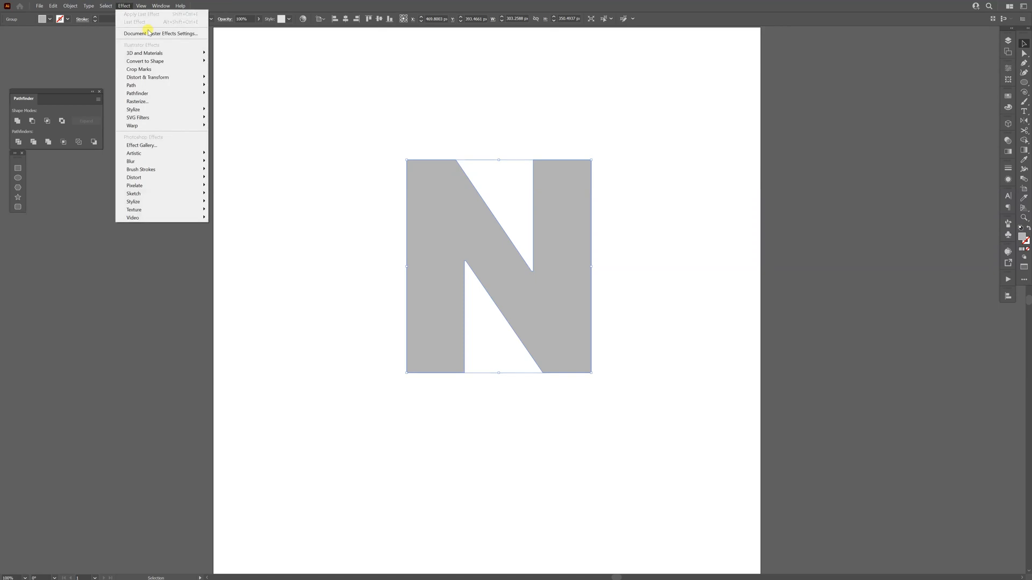
mouse_move(230, 95)
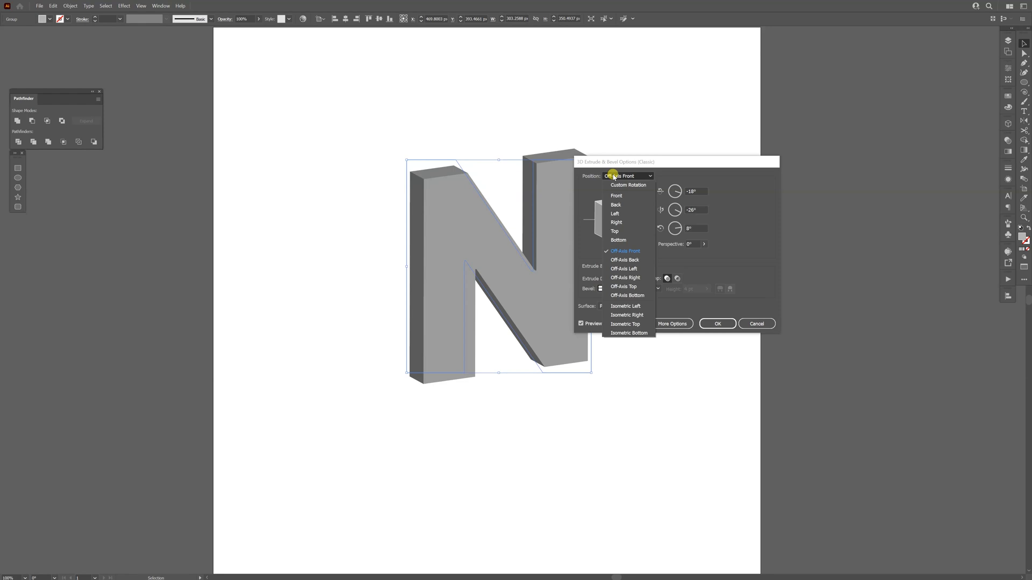
left_click(616, 195)
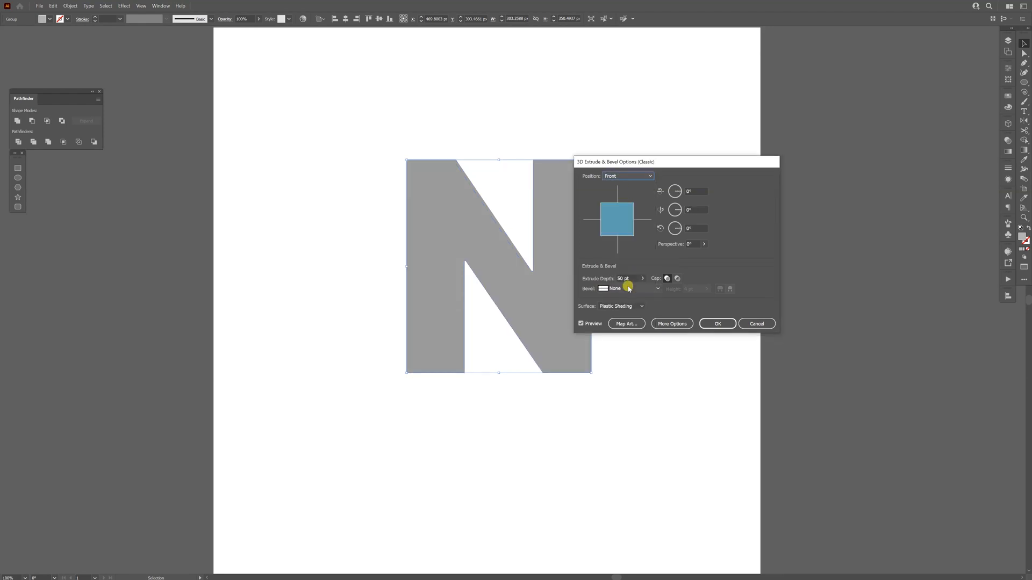
left_click(628, 288)
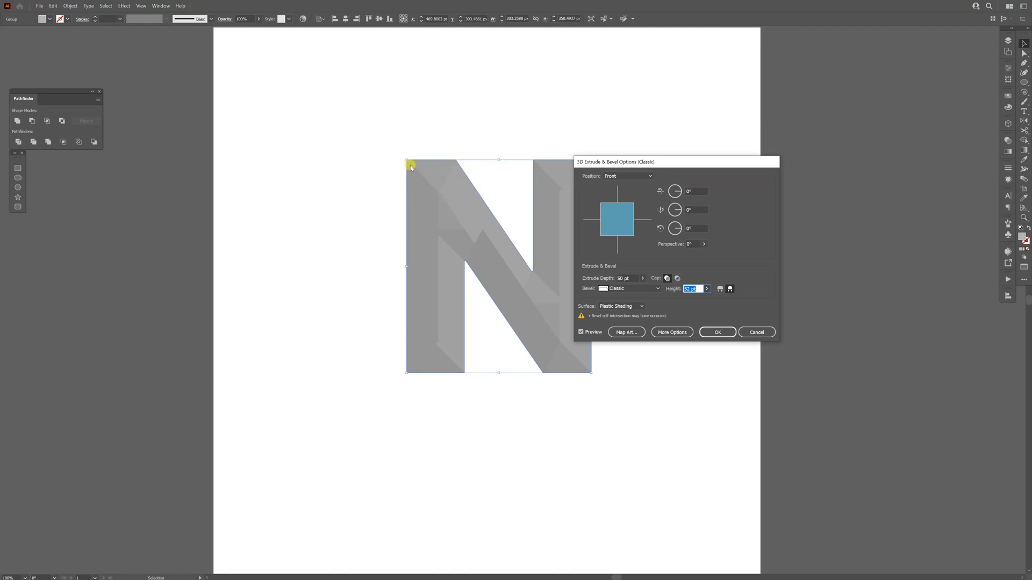
left_click(716, 332)
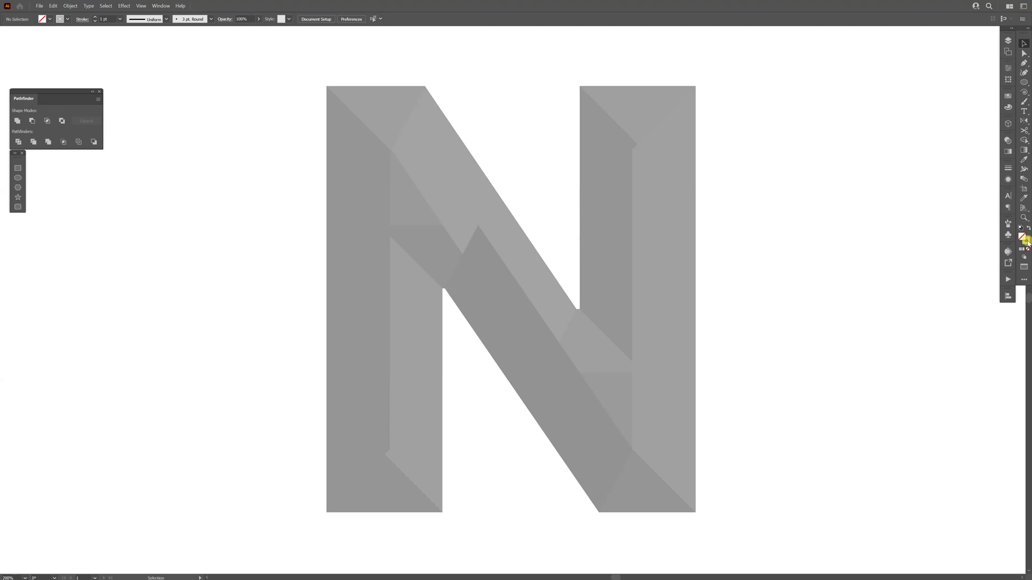
Step: Set no fill with black stroke and close the top bevel triangle at the stem corner
left_click(1023, 238)
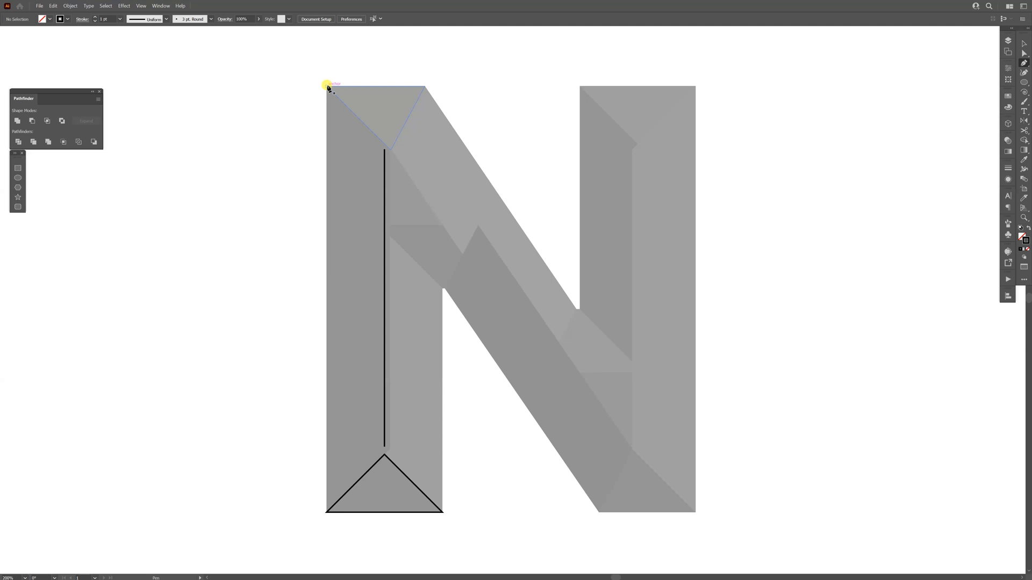
left_click(384, 147)
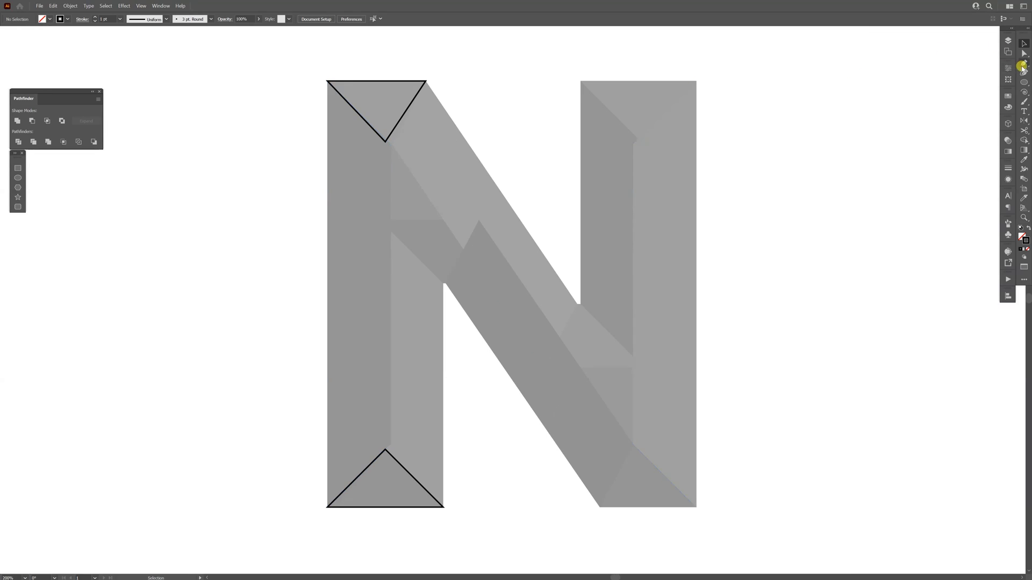
Step: Draw the left stem's inner vertical edge and the diagonal to the top facet point
left_click(384, 149)
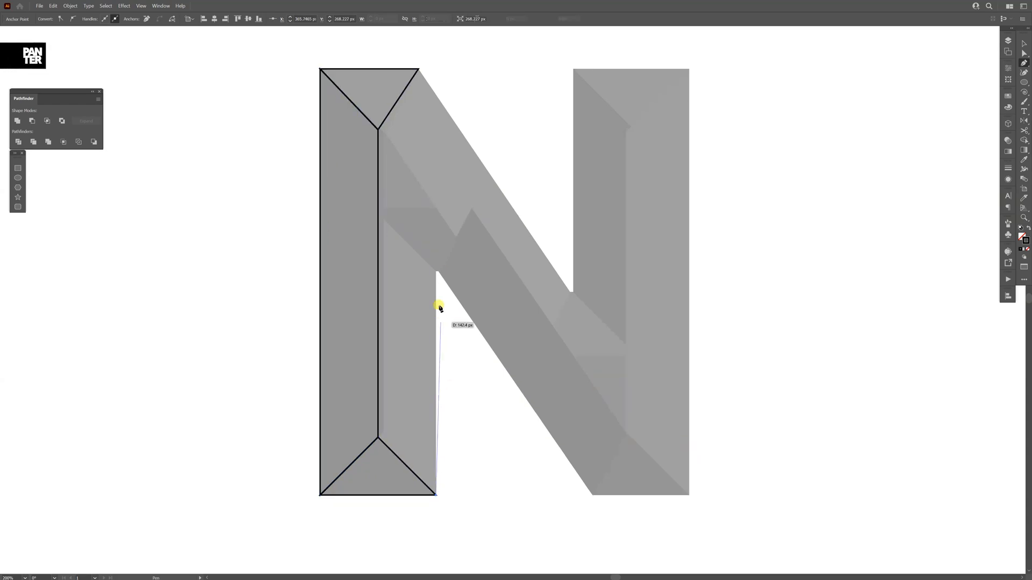
left_click_drag(437, 309, 378, 128)
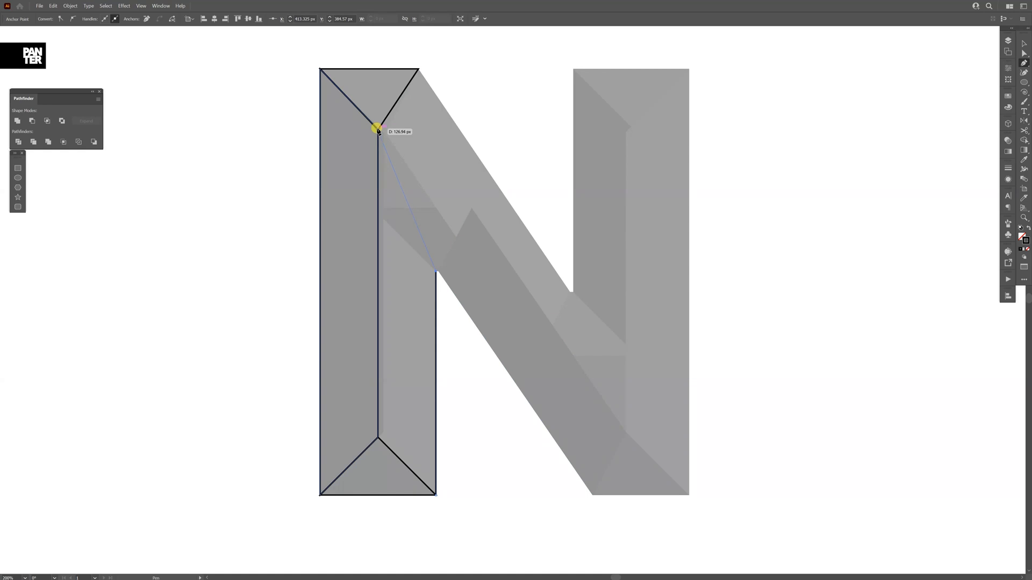
left_click_drag(377, 130, 436, 497)
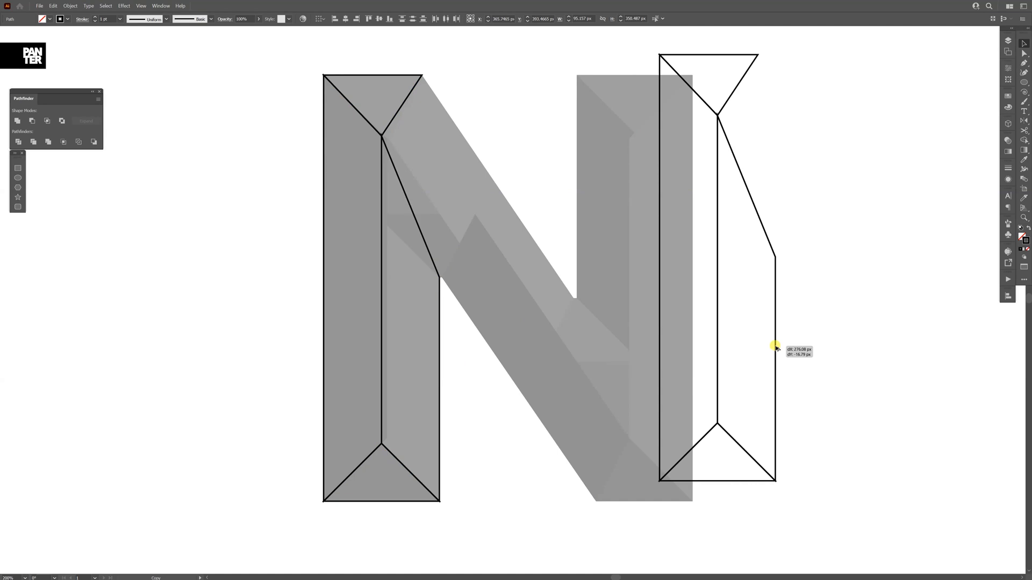
Step: Duplicate the left stem outline and snap the mirrored copy onto the right stem
left_click_drag(776, 347, 776, 72)
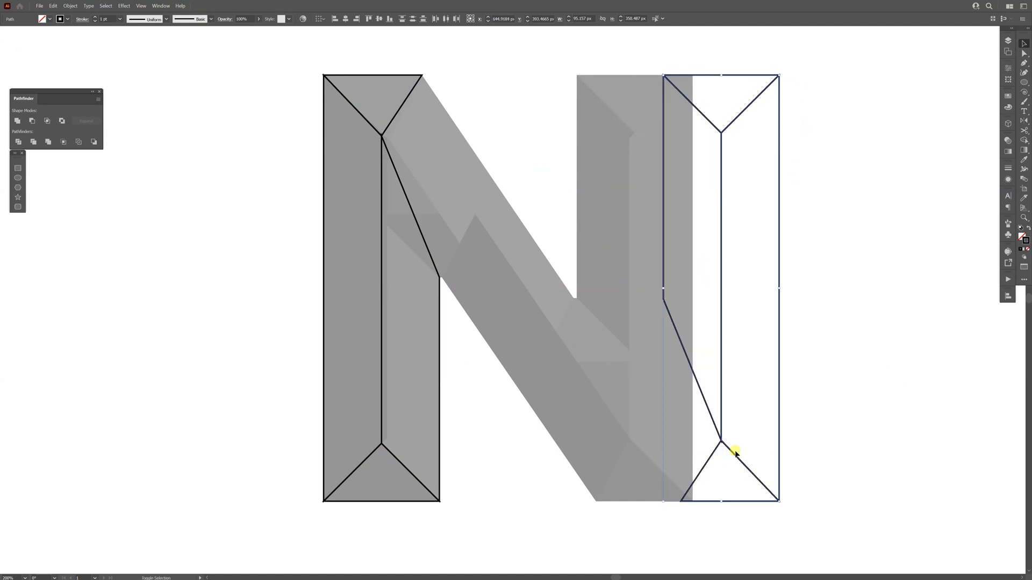
left_click_drag(735, 452, 691, 453)
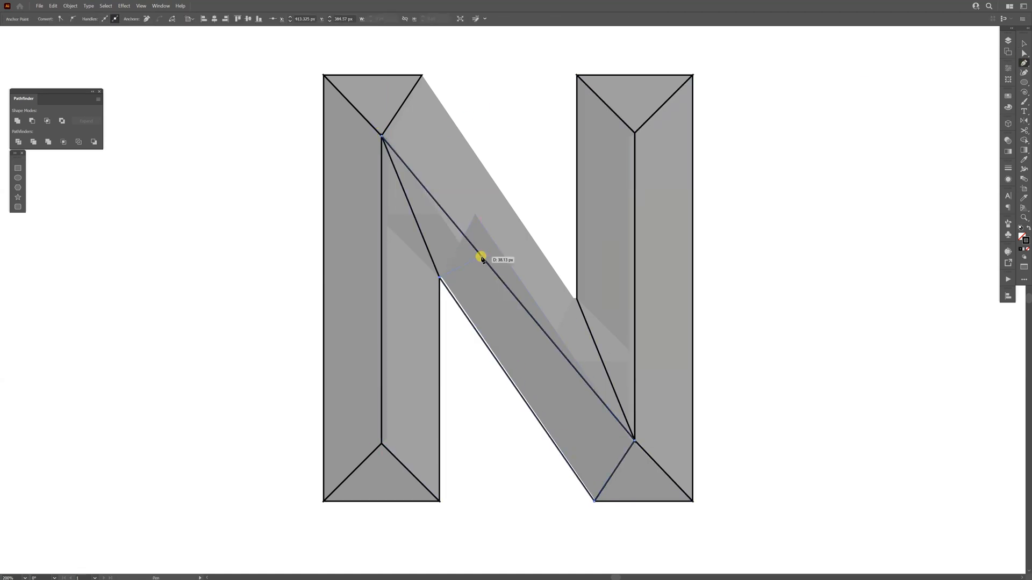
Step: Draw the diagonal facet line from the N's middle down to the right stem
left_click_drag(480, 257, 635, 440)
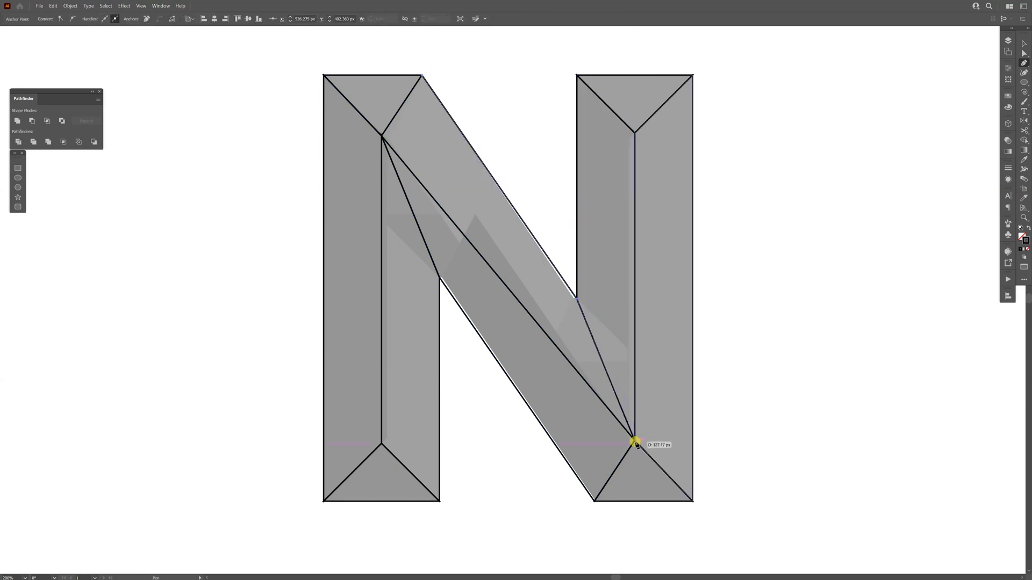